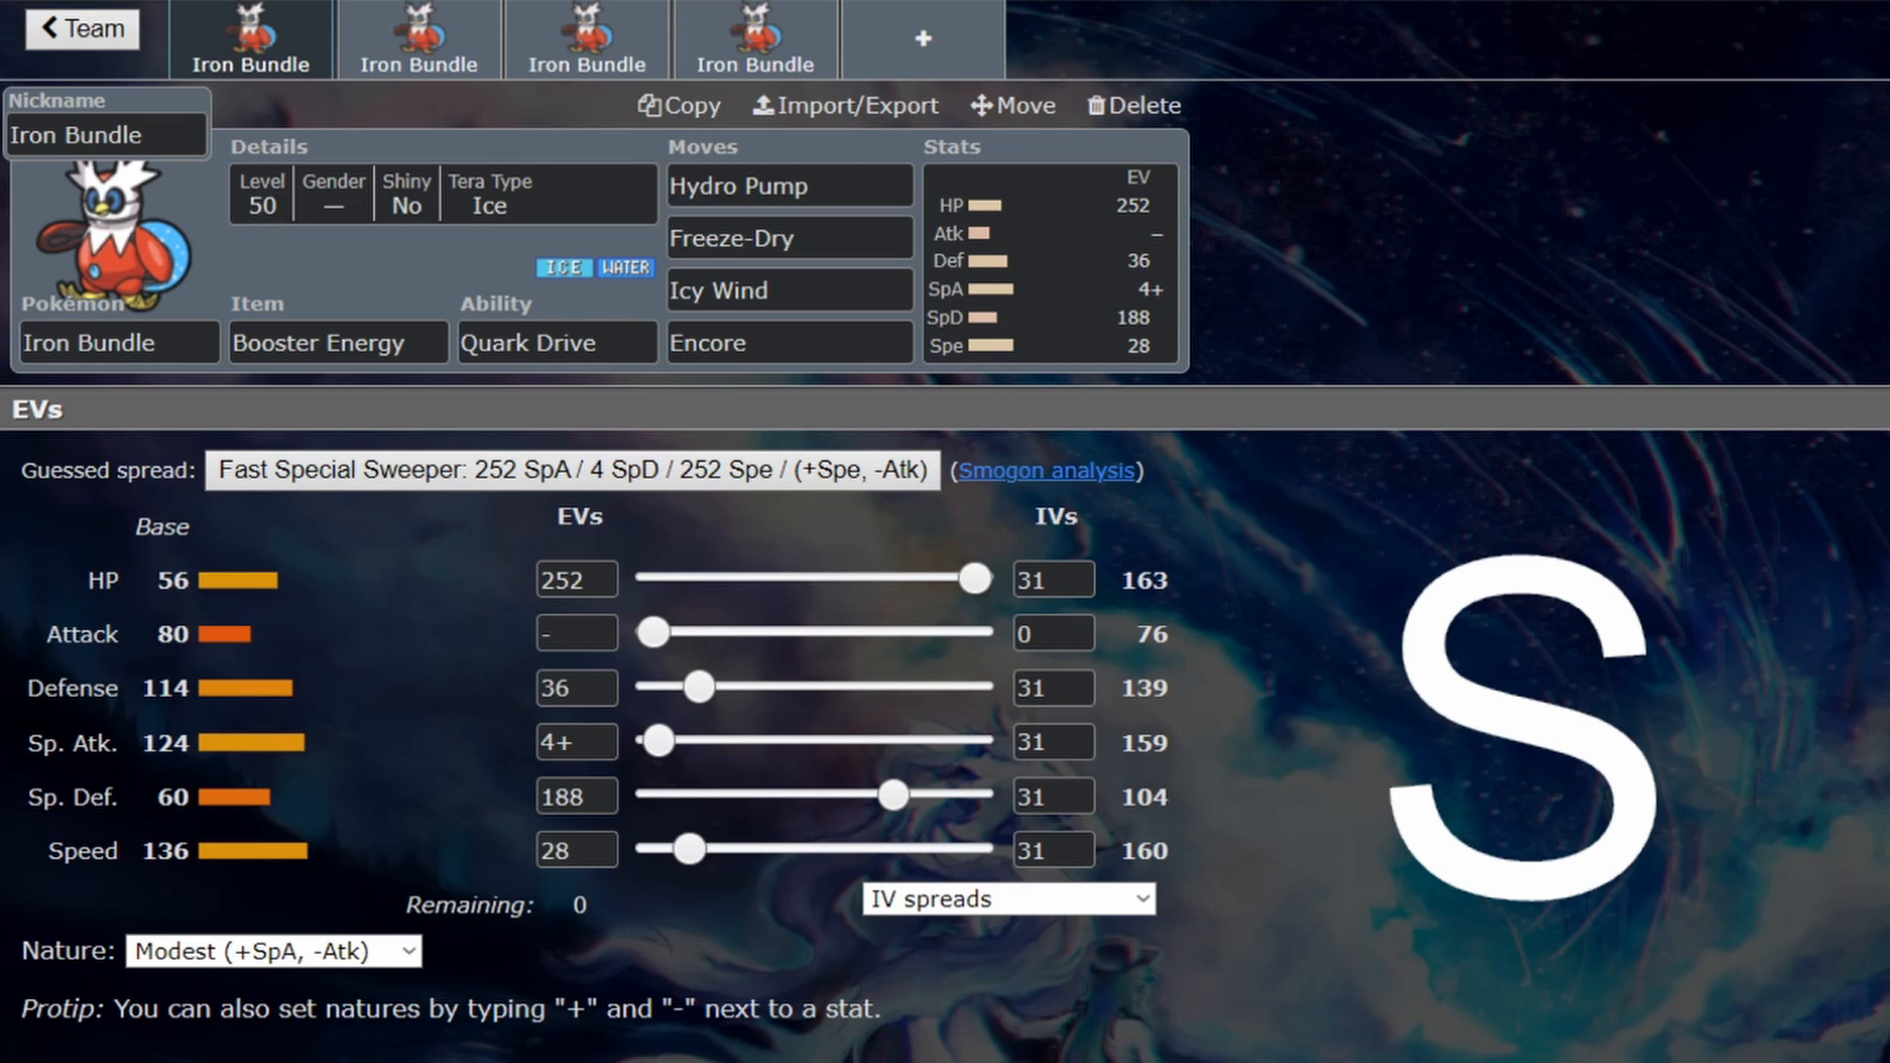
Show the move selection list for Iron Bundle's first slot, Hydro Pump.
left_click(787, 185)
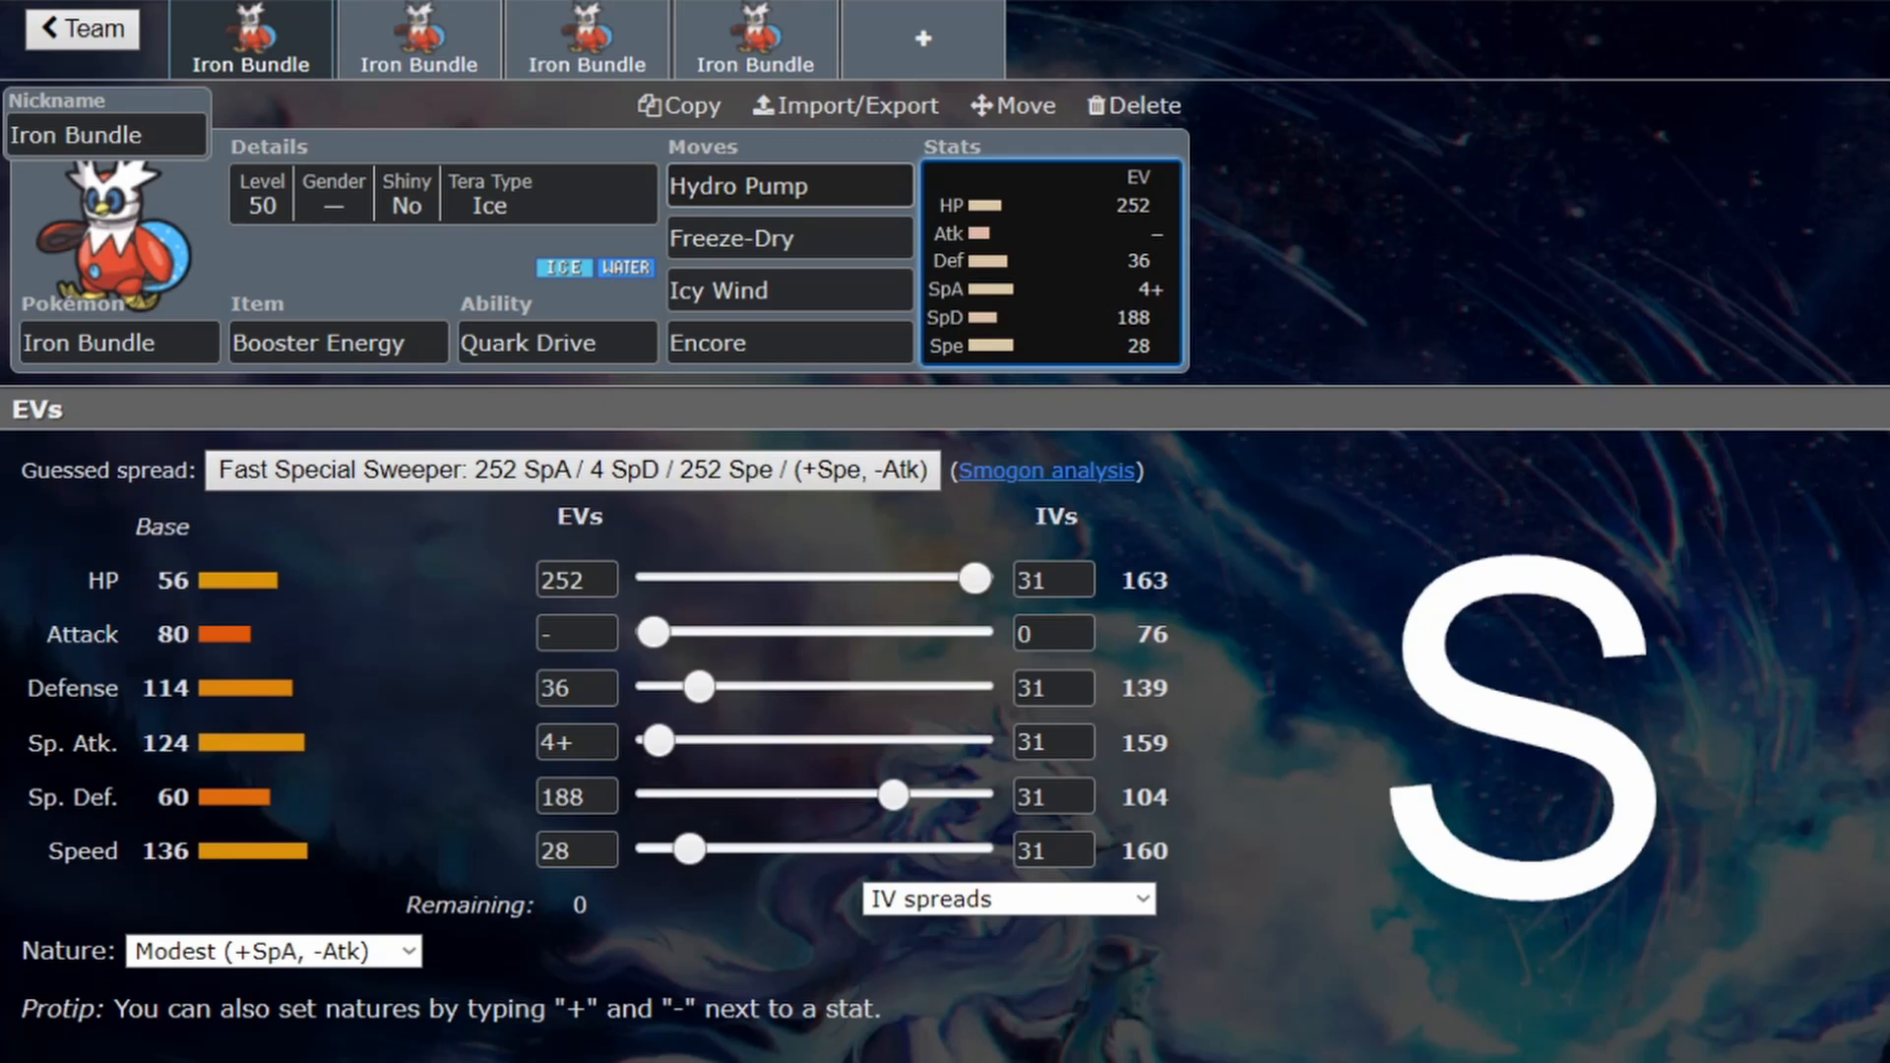
left_click(789, 185)
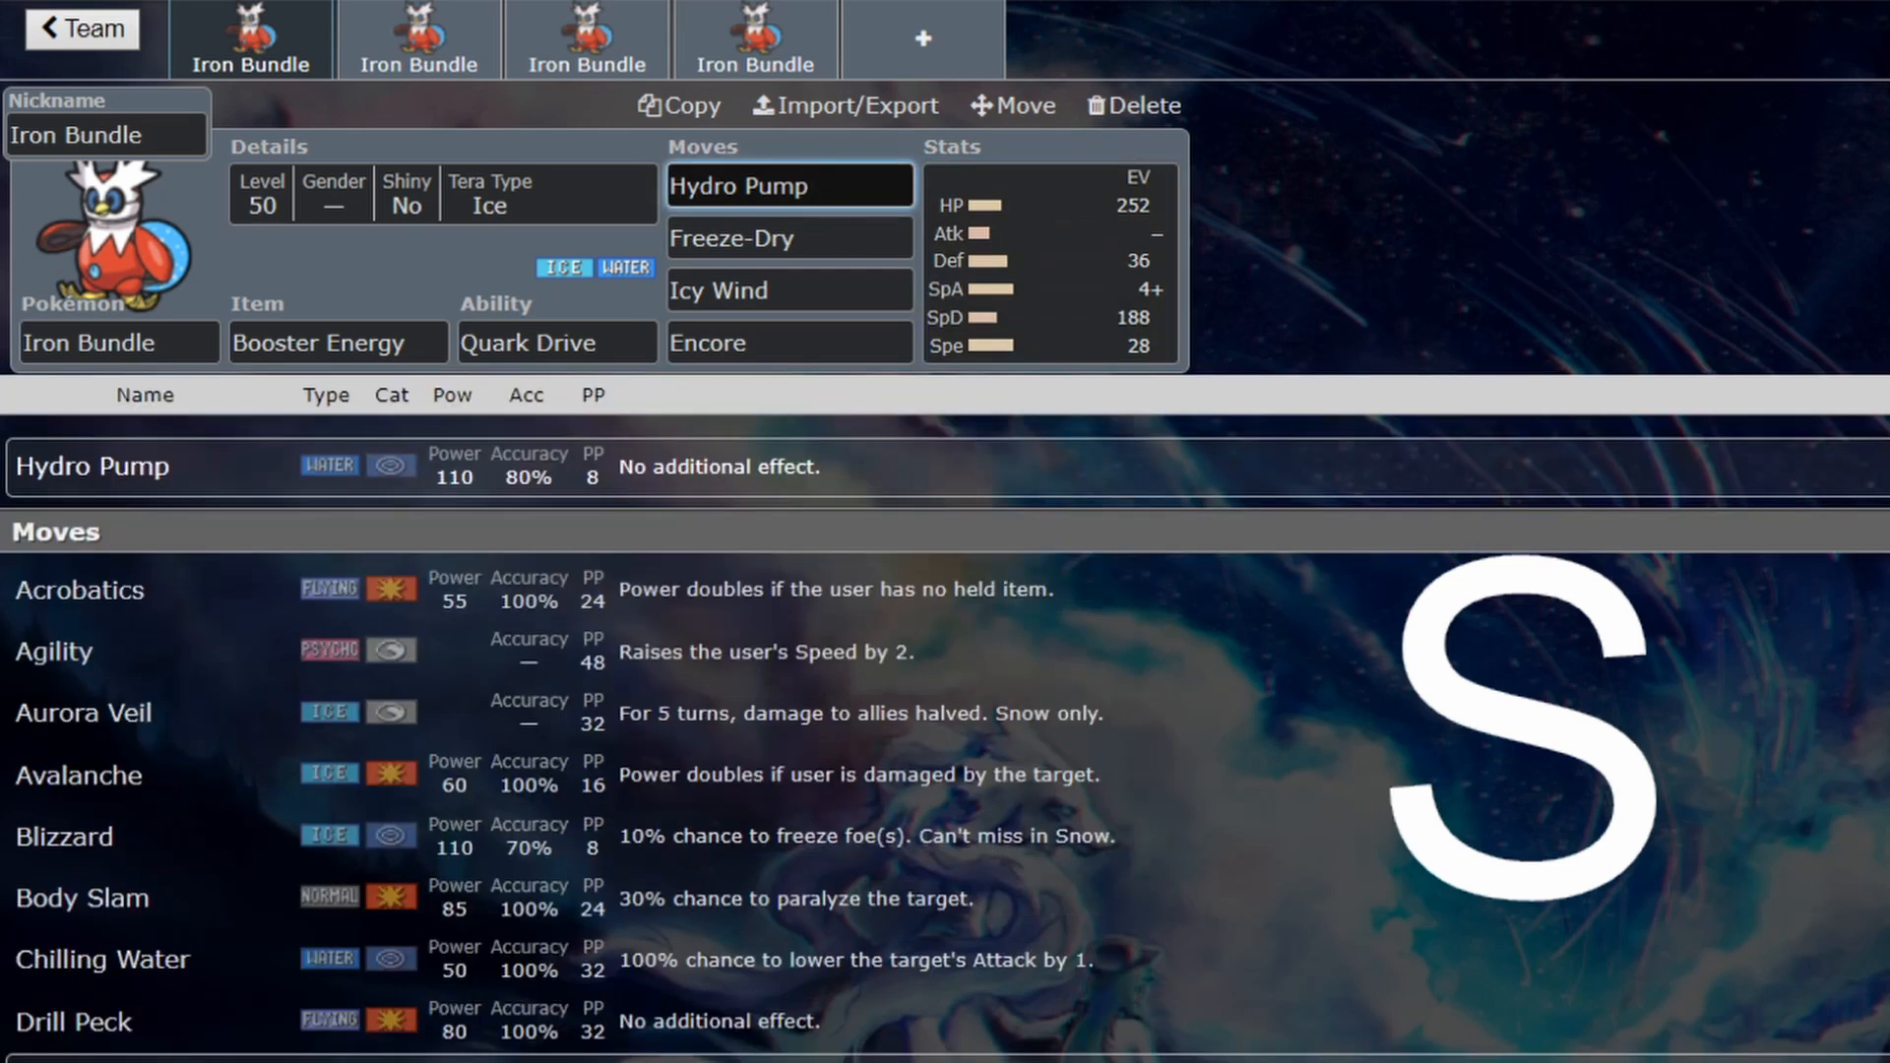
left_click(790, 186)
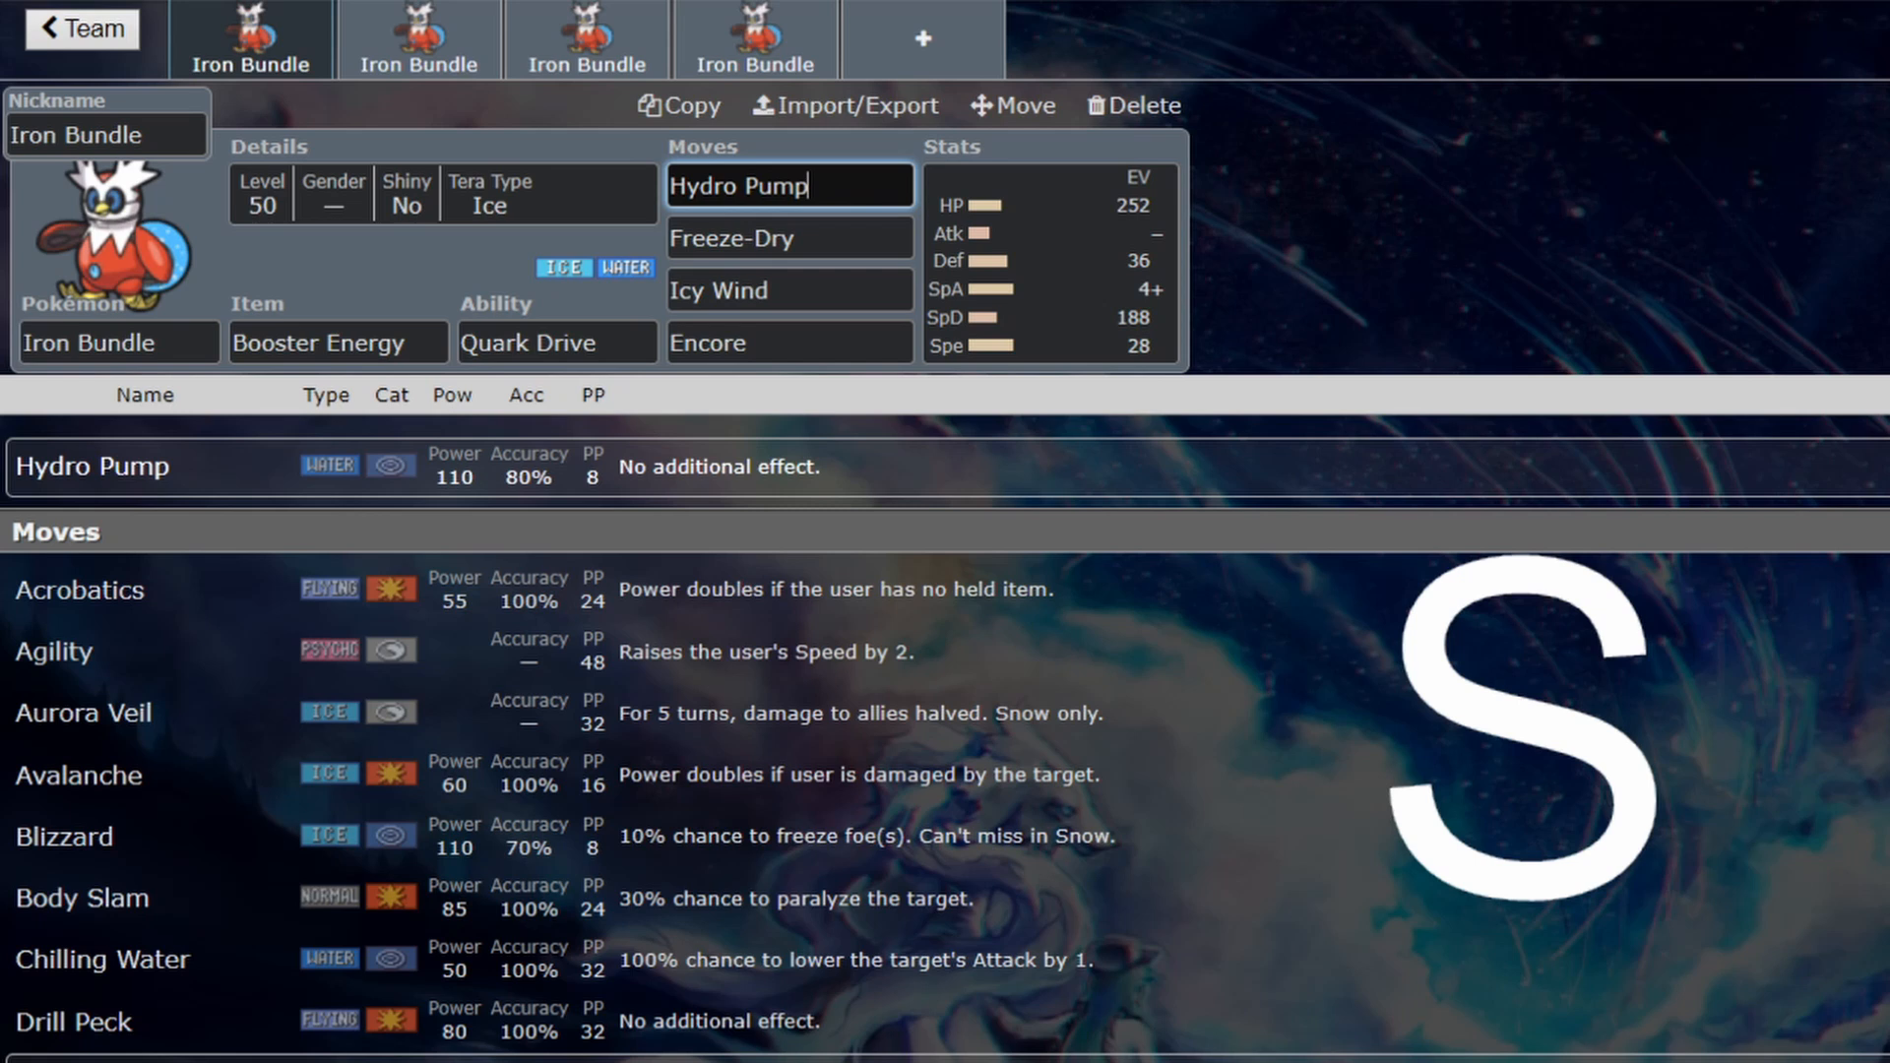